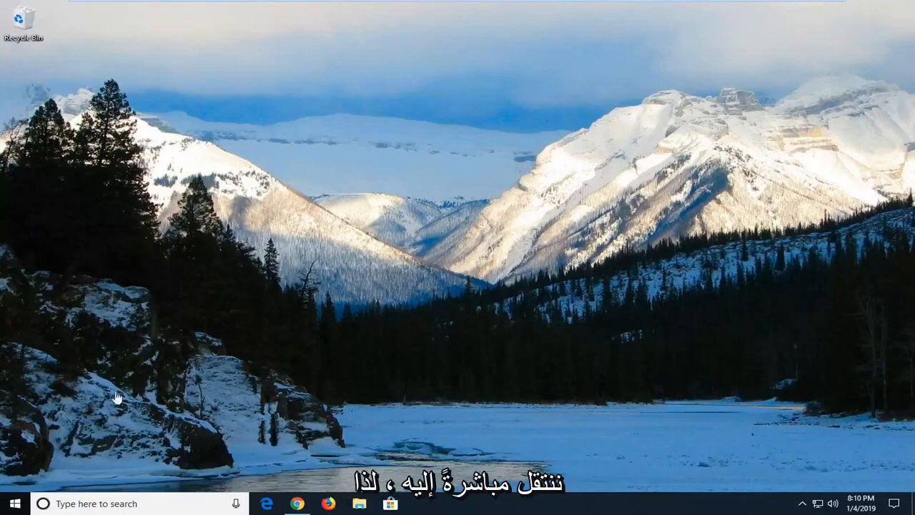
# - Search the taskbar for "services" to surface the Services desktop app
pyautogui.click(13, 504)
pyautogui.write('servi')
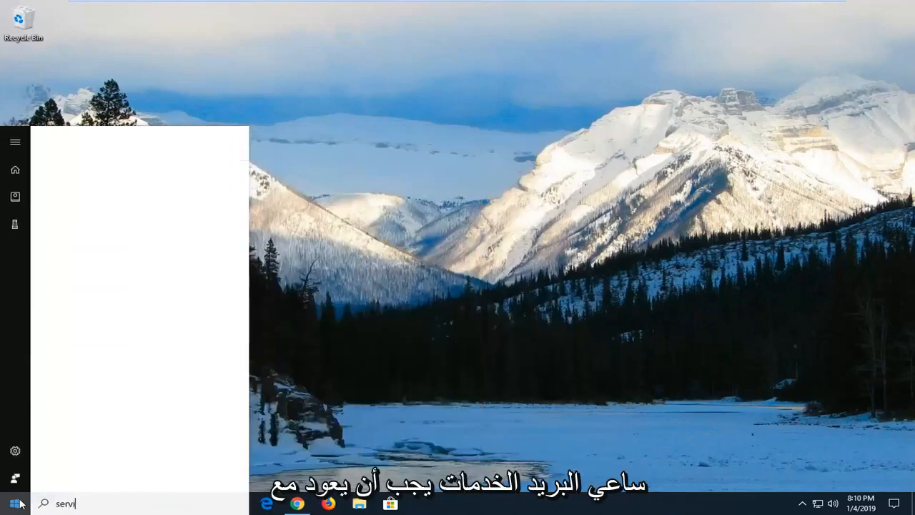
pyautogui.write('ces')
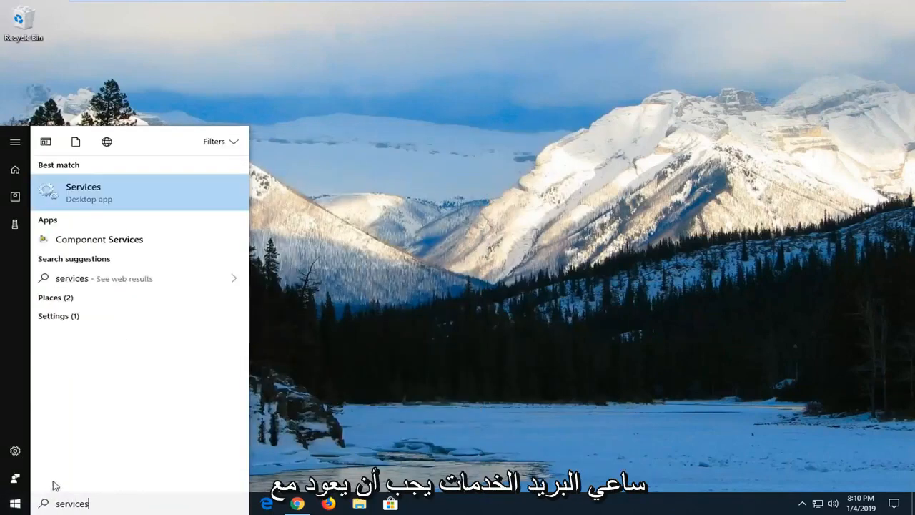
pyautogui.moveTo(132, 203)
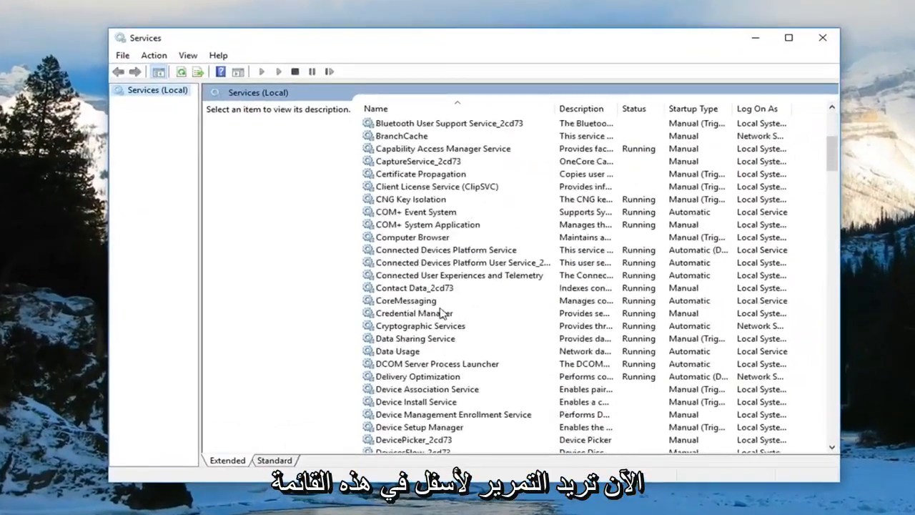
# - Stop the Windows Update service from its Properties dialog and confirm with OK
pyautogui.scroll(-3)
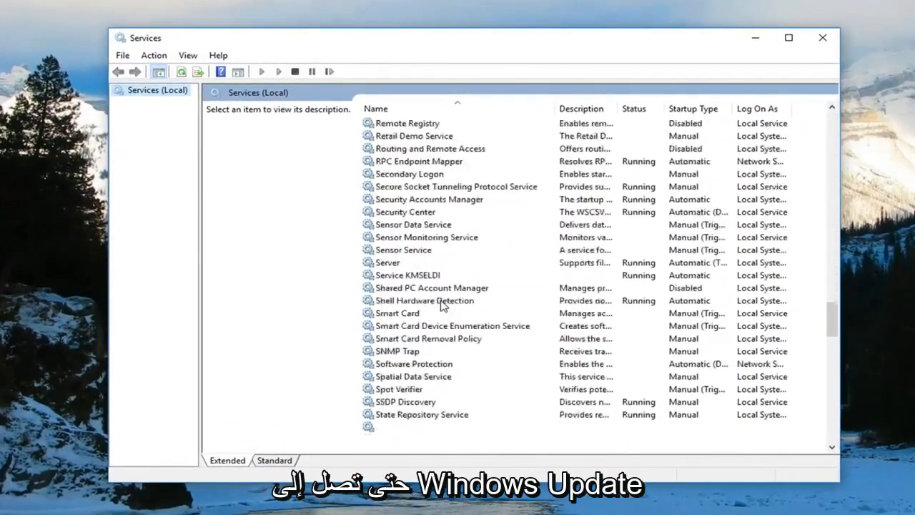
pyautogui.scroll(-3)
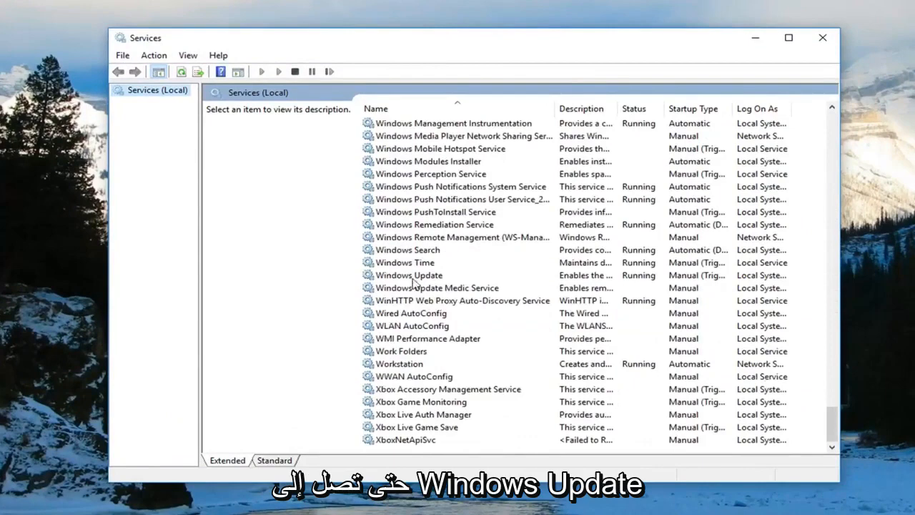
pyautogui.click(409, 275)
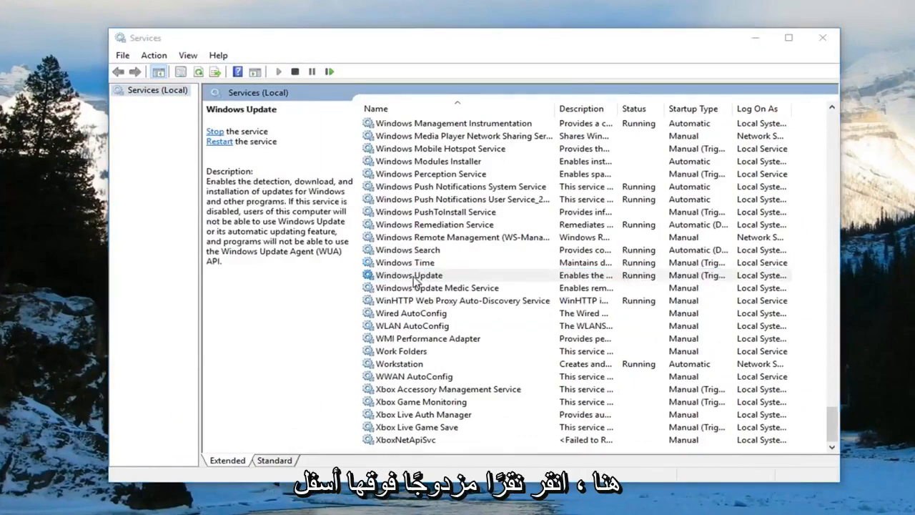
pyautogui.doubleClick(409, 275)
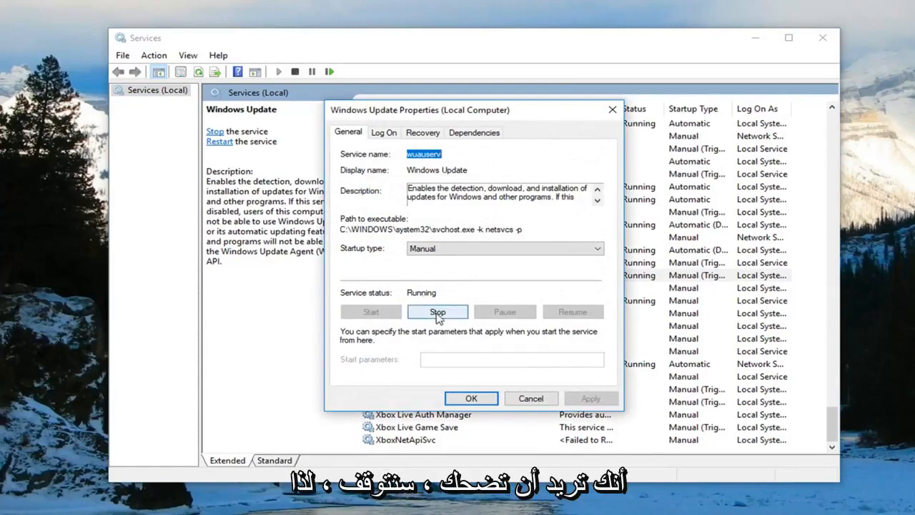
pyautogui.click(437, 311)
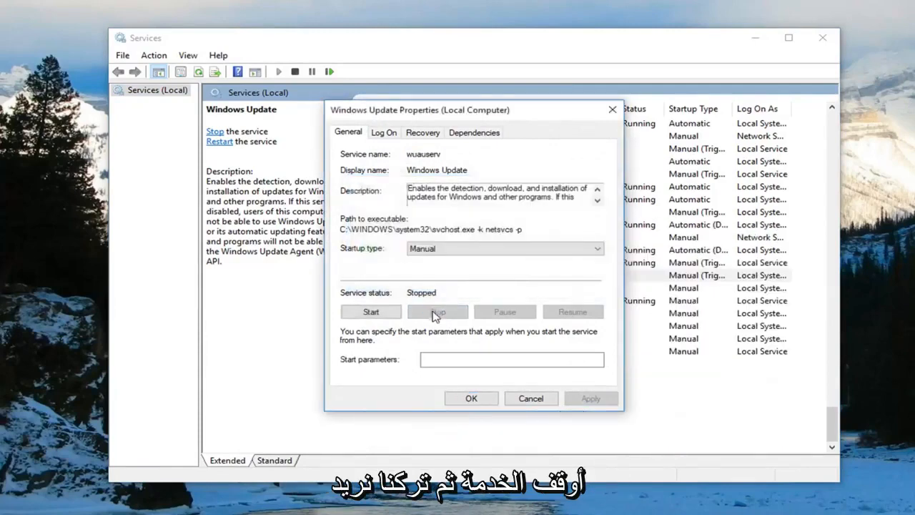
pyautogui.click(471, 398)
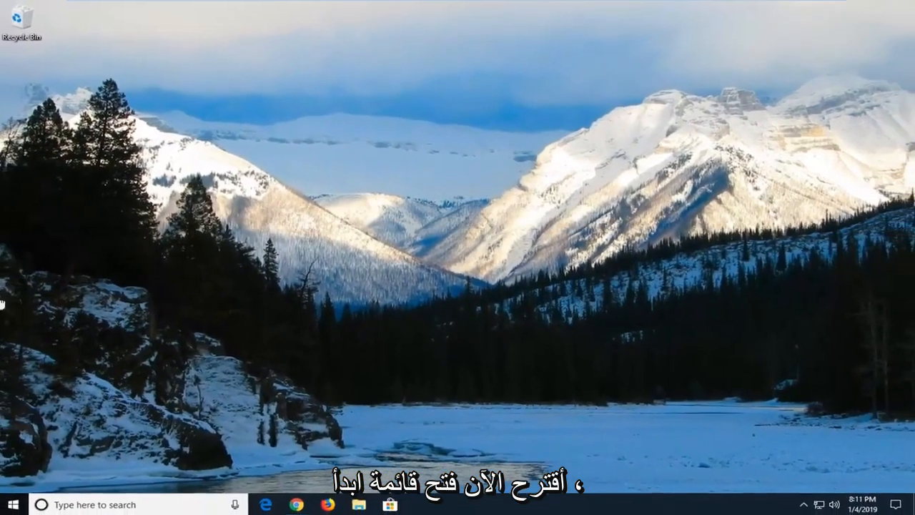
# - Launch File Explorer from a Start search for "file explorer"
pyautogui.click(9, 504)
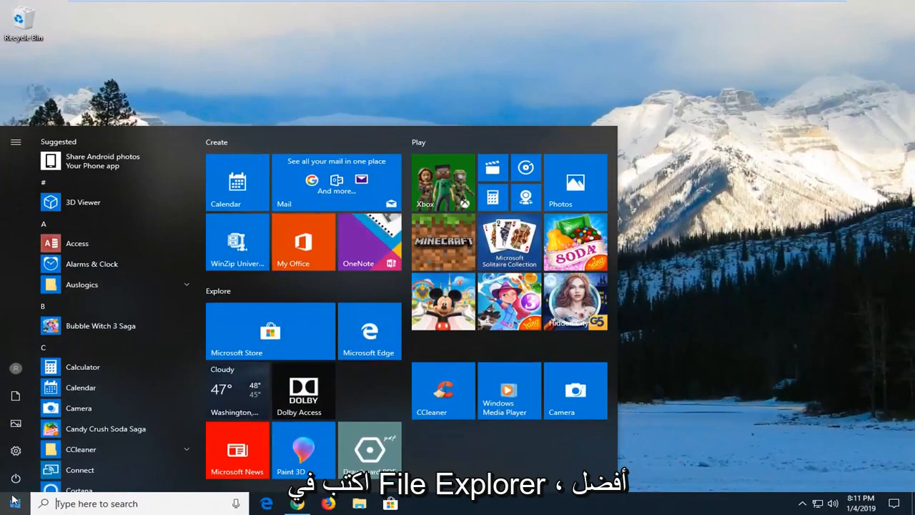
pyautogui.write('file explorer')
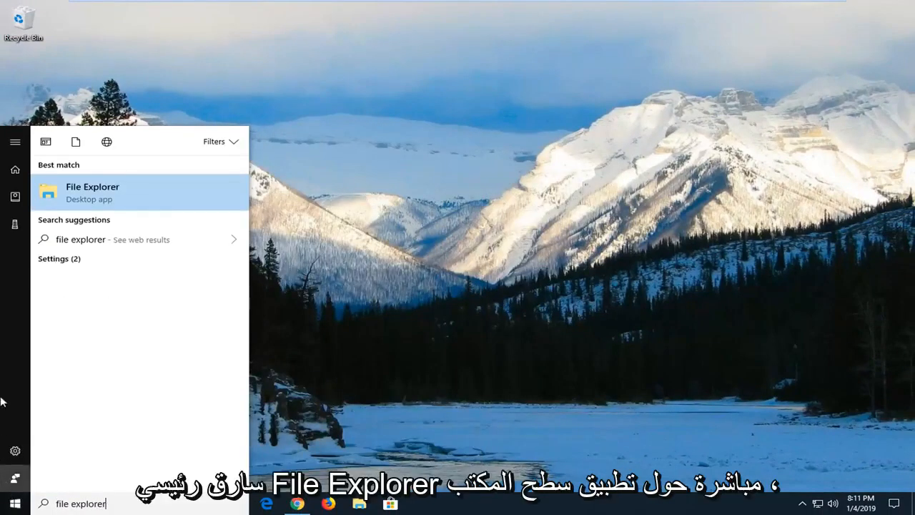
pyautogui.moveTo(118, 193)
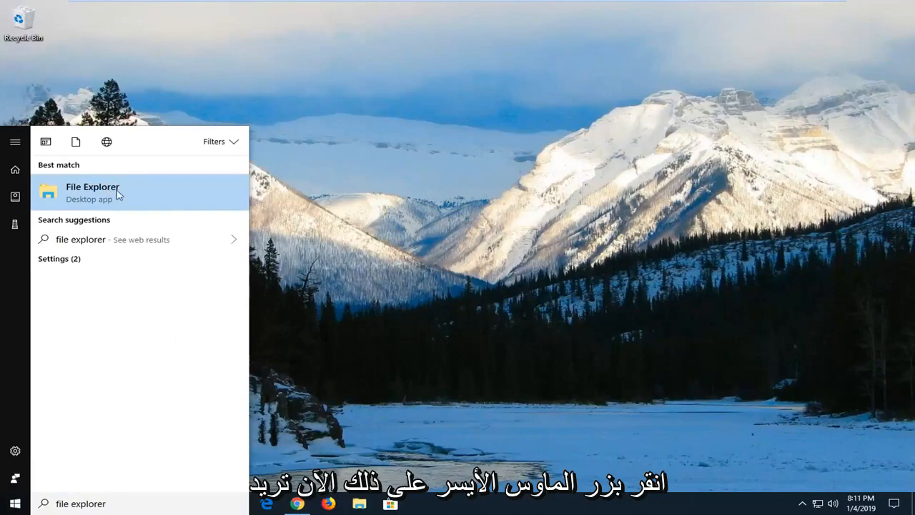
pyautogui.click(92, 192)
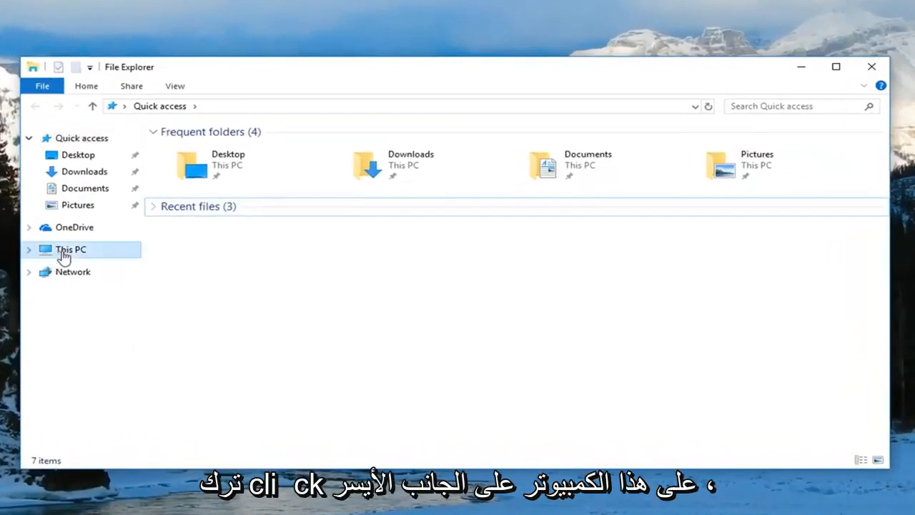
# - Navigate from This PC into C:\Windows\SoftwareDistribution\DataStore
pyautogui.click(70, 249)
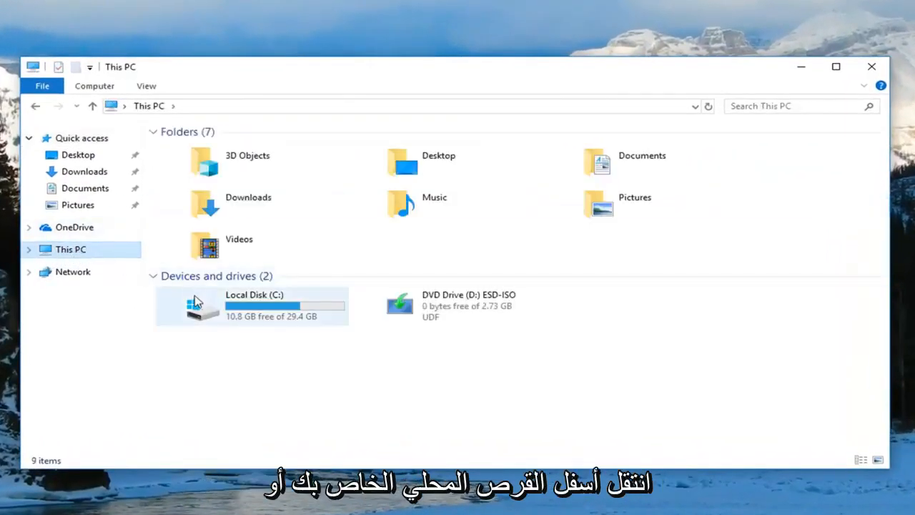
pyautogui.moveTo(254, 312)
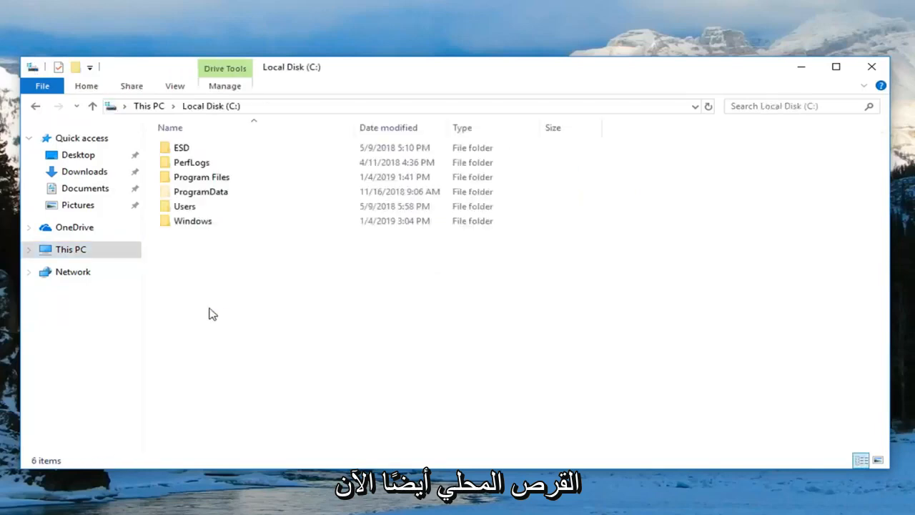
pyautogui.click(192, 220)
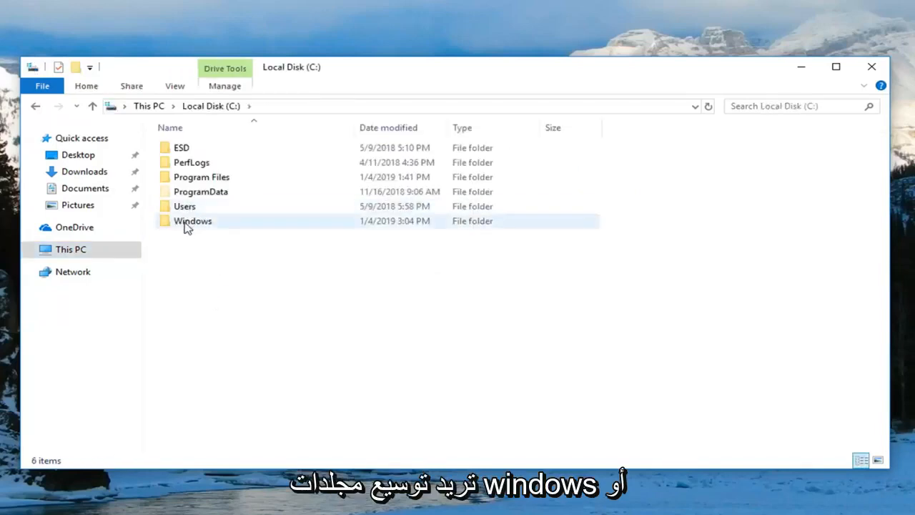
pyautogui.doubleClick(192, 220)
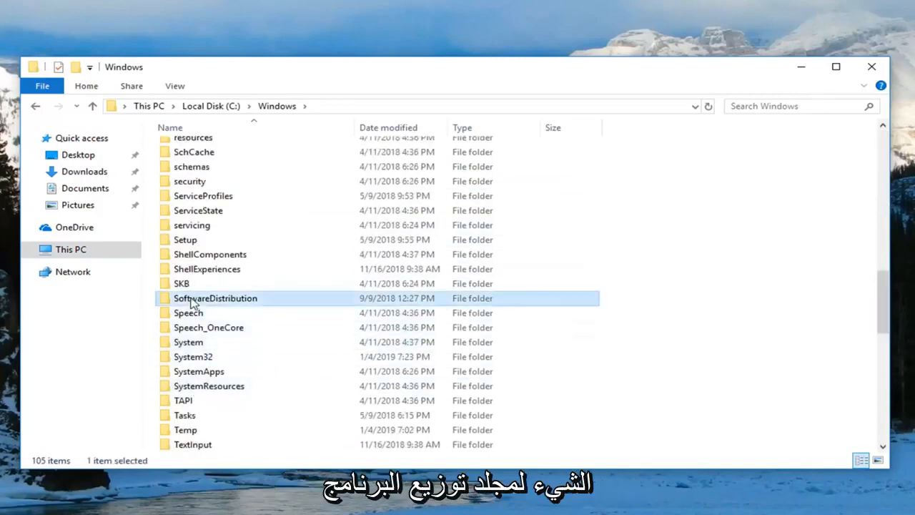
pyautogui.doubleClick(215, 299)
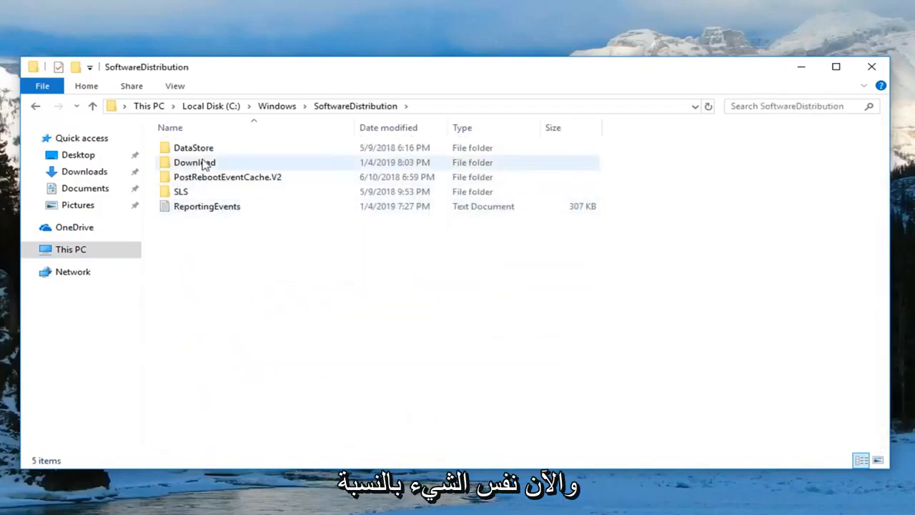
pyautogui.doubleClick(193, 147)
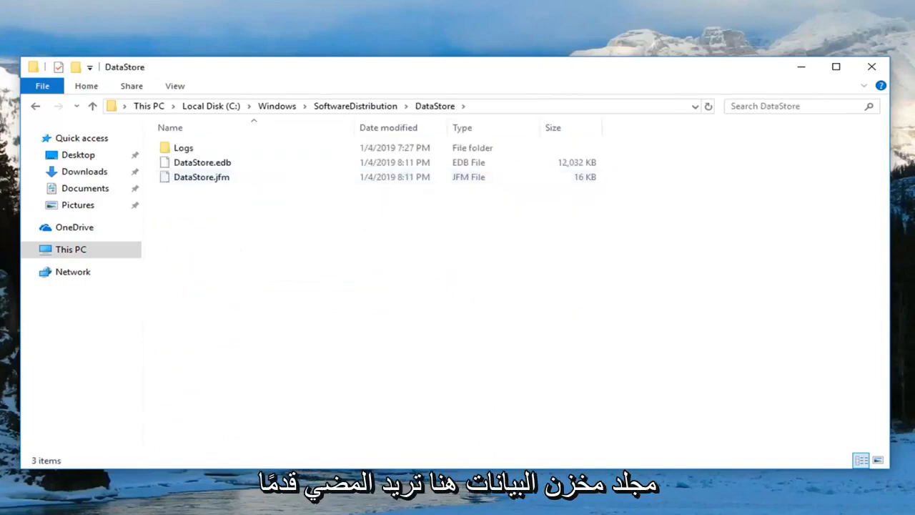
pyautogui.moveTo(398, 272)
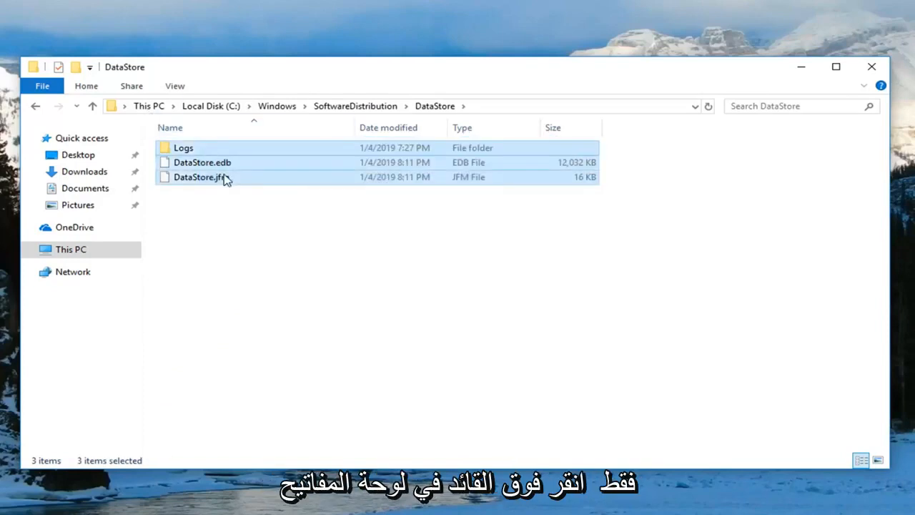
pyautogui.moveTo(226, 177)
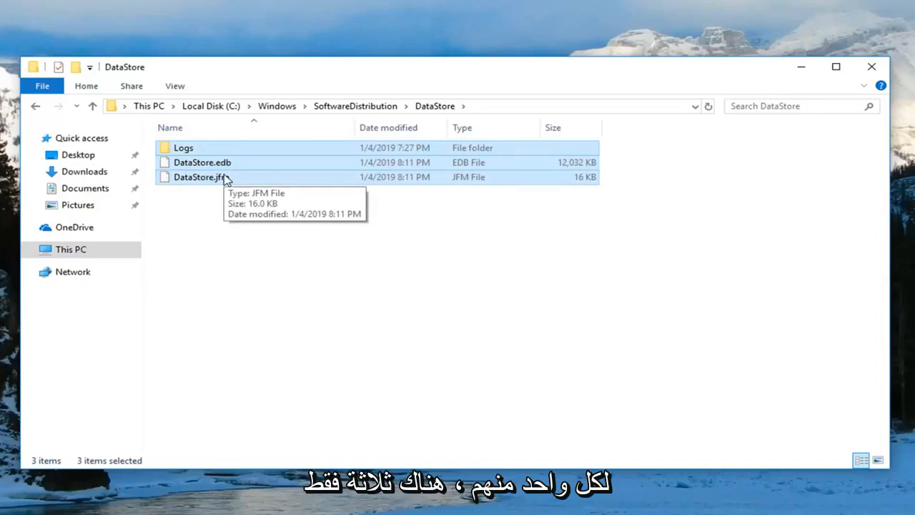
pyautogui.moveTo(246, 211)
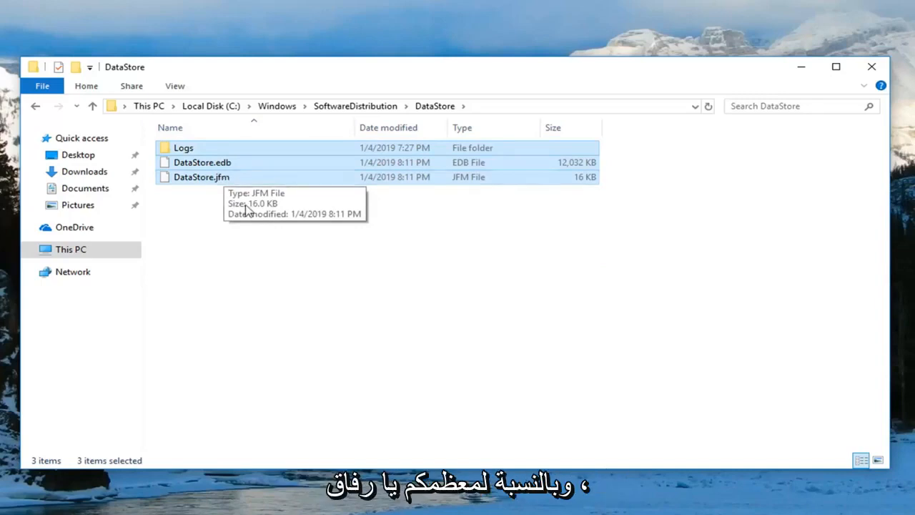
pyautogui.moveTo(409, 301)
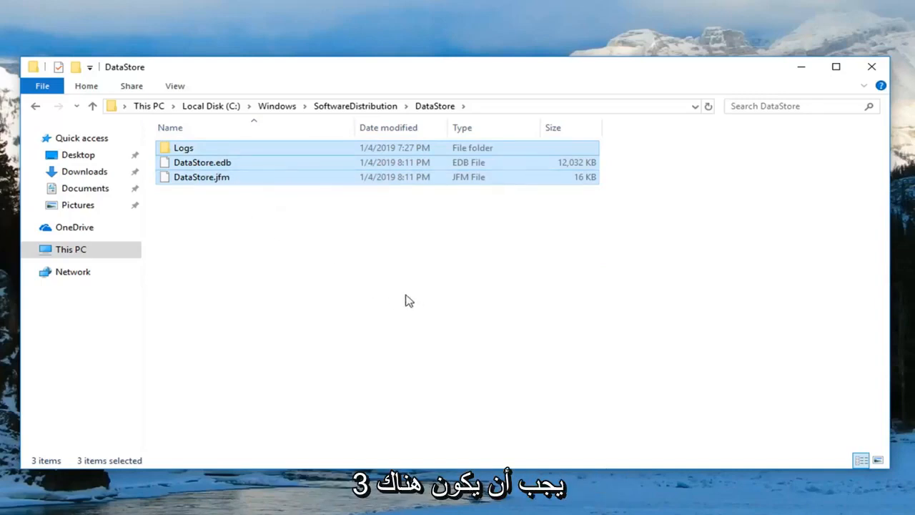
pyautogui.moveTo(263, 172)
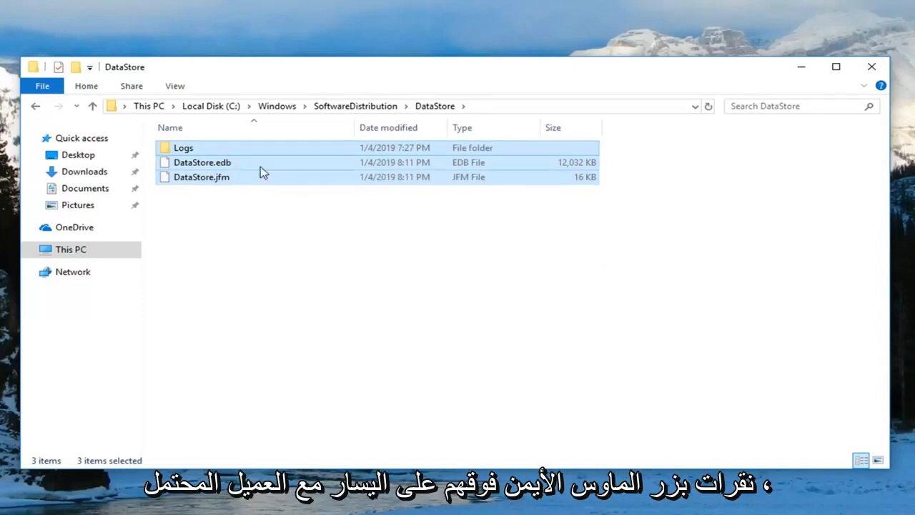
pyautogui.moveTo(329, 275)
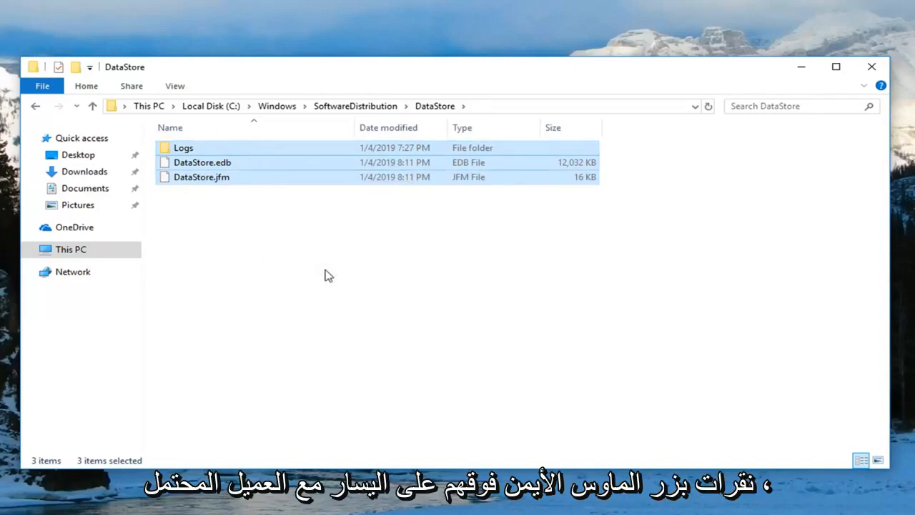
# - Delete Logs, DataStore.edb and DataStore.jfm, then close the emptied DataStore window
pyautogui.press('Delete')
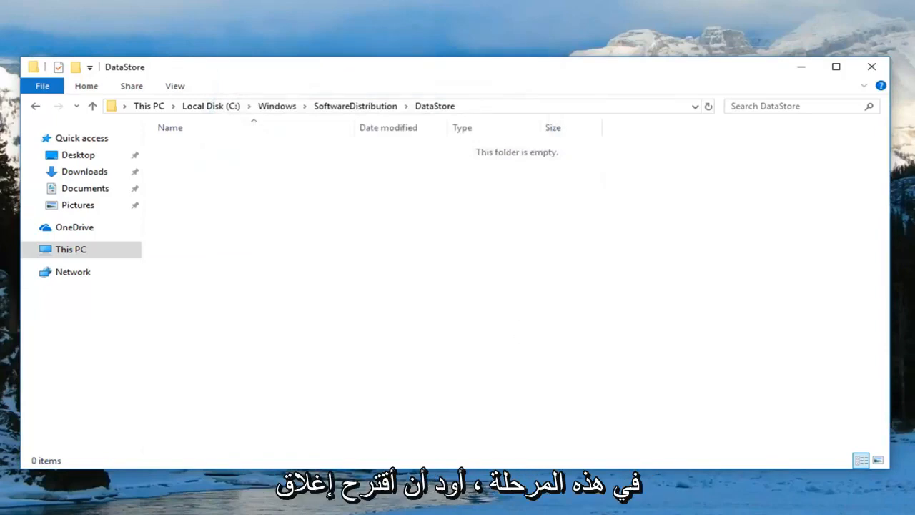
pyautogui.click(873, 67)
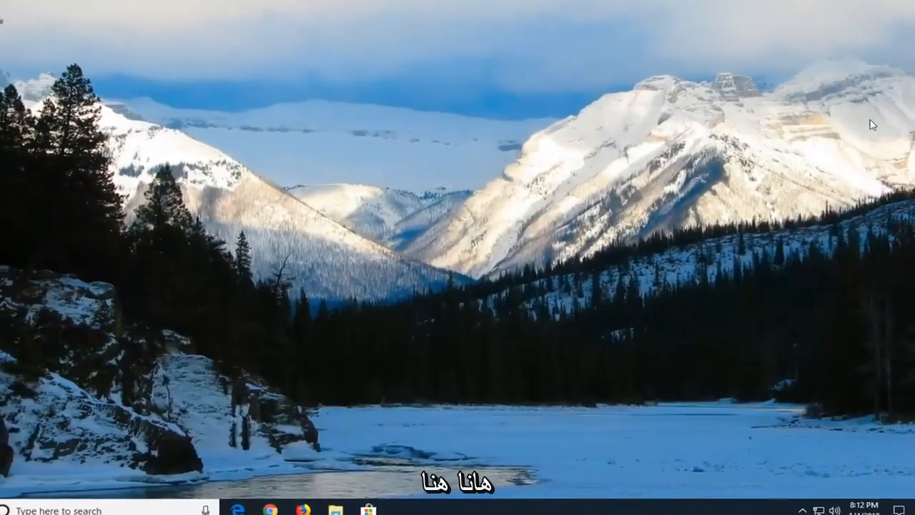